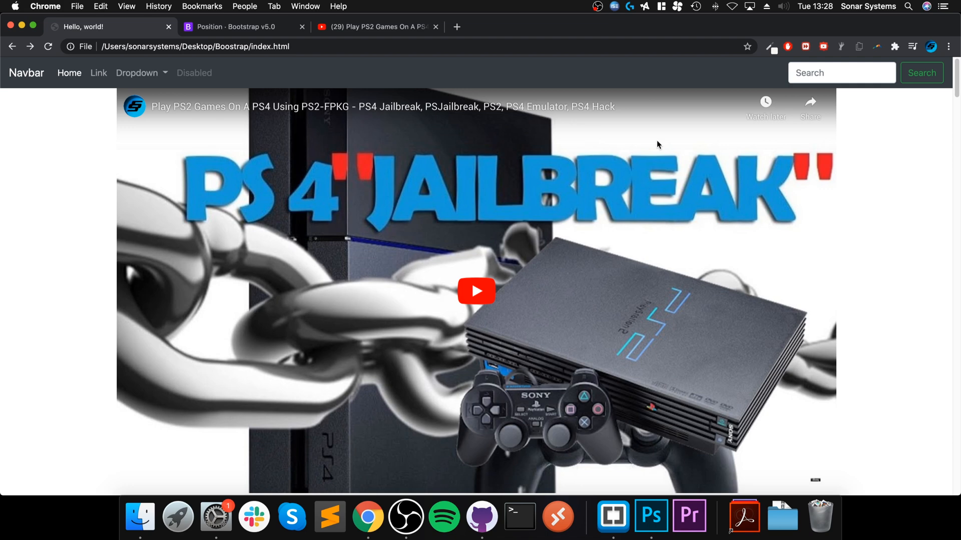
Review the Bootstrap position docs, the YouTube page and the local Hello, world! page in Chrome.
left_click(239, 26)
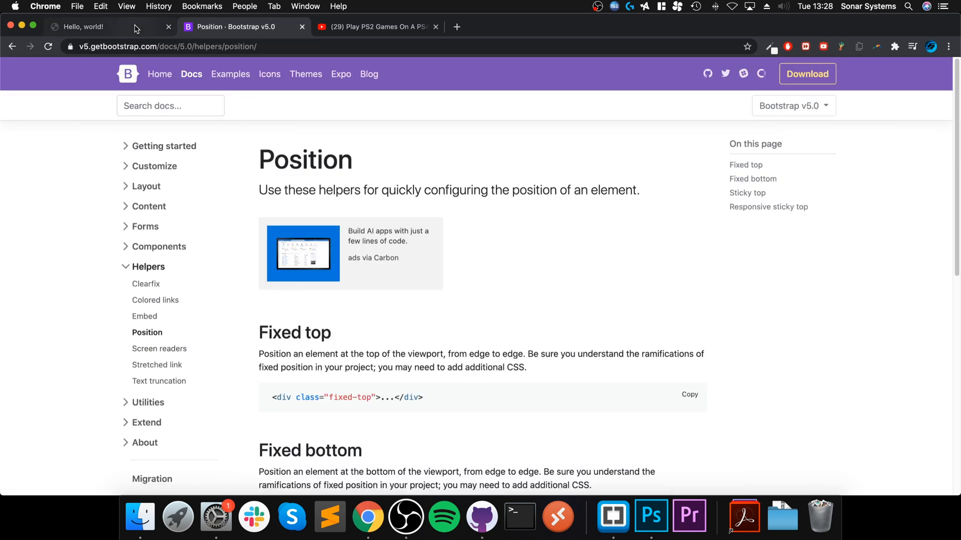
left_click(80, 26)
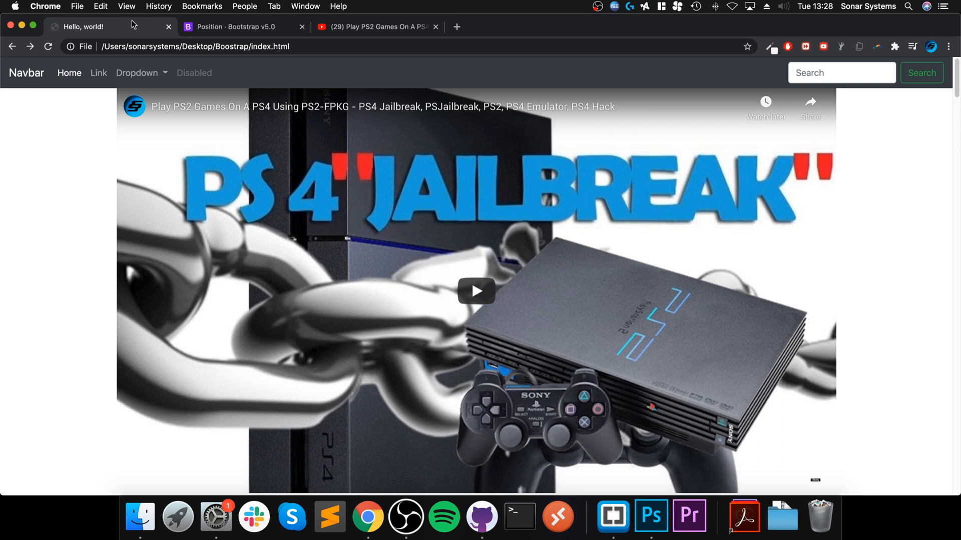
mouse_move(133, 26)
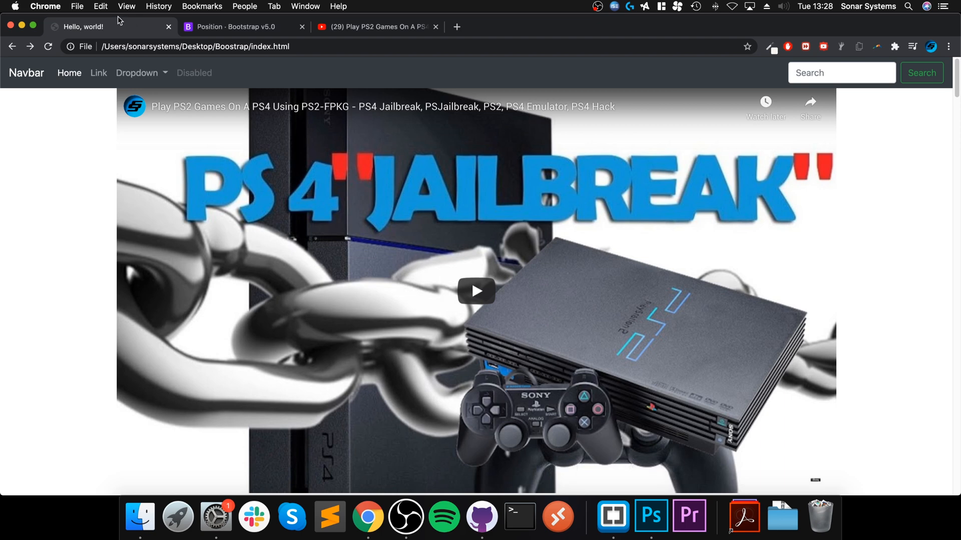
mouse_move(563, 68)
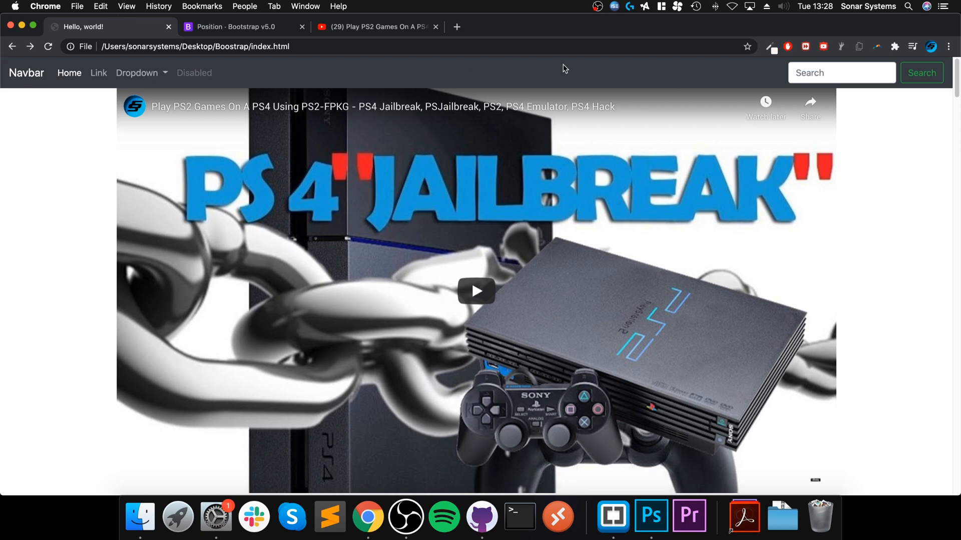
scroll("down", 3)
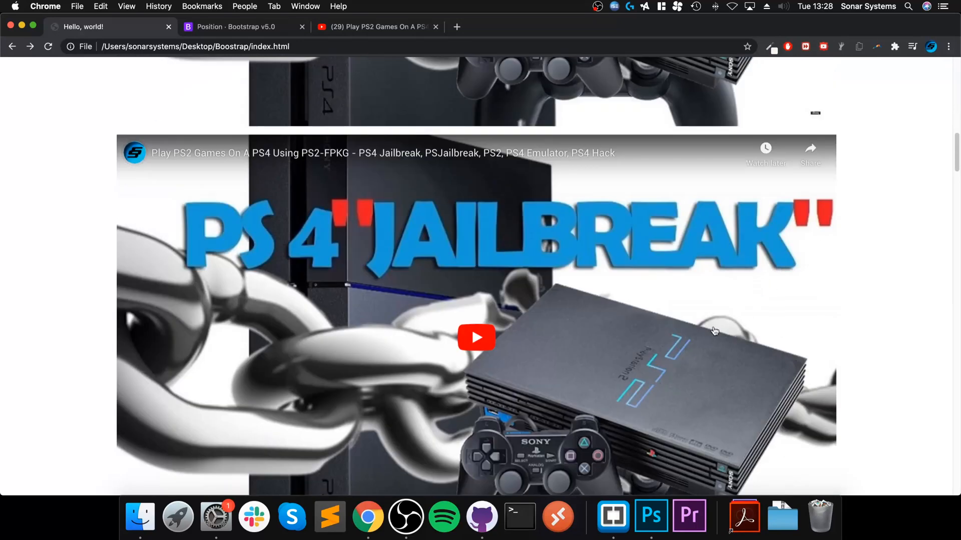
scroll("up", 3)
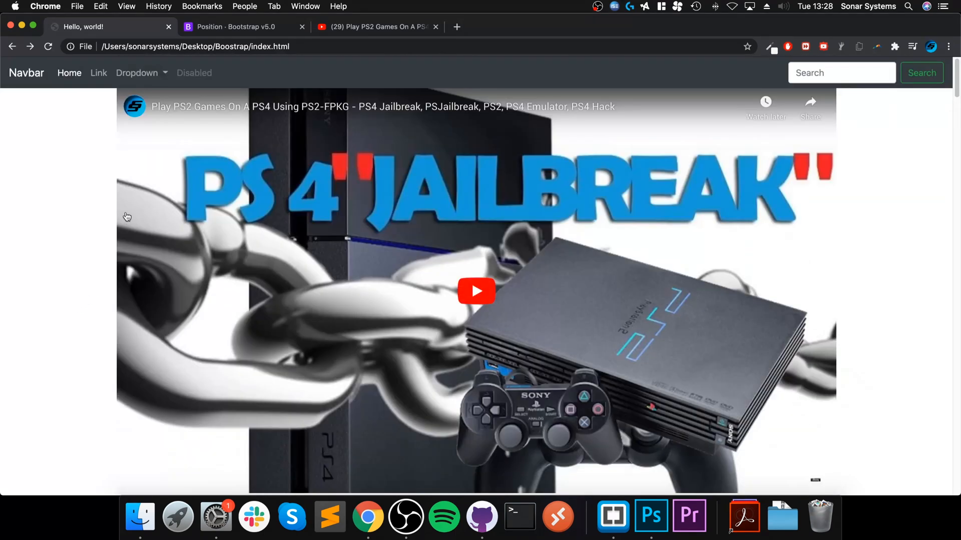
mouse_move(331, 40)
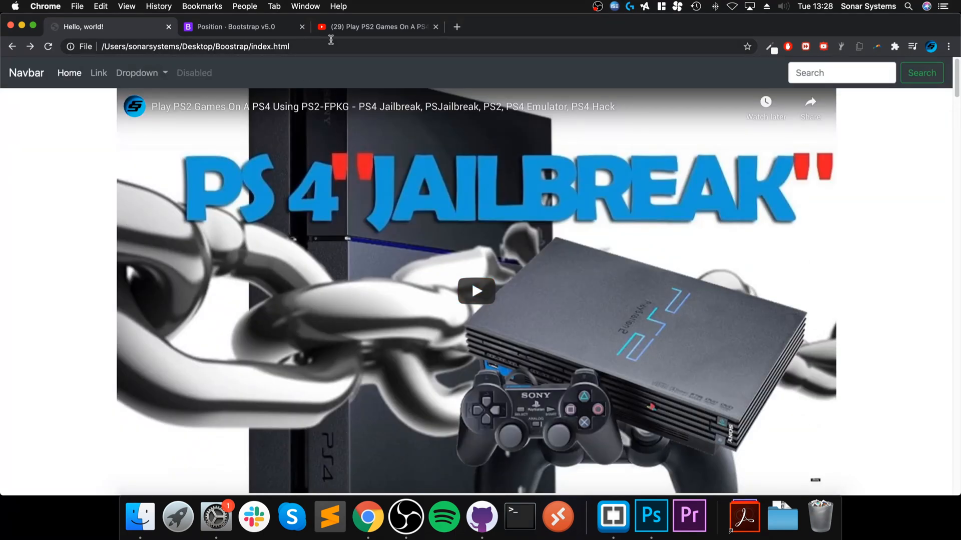
left_click(373, 26)
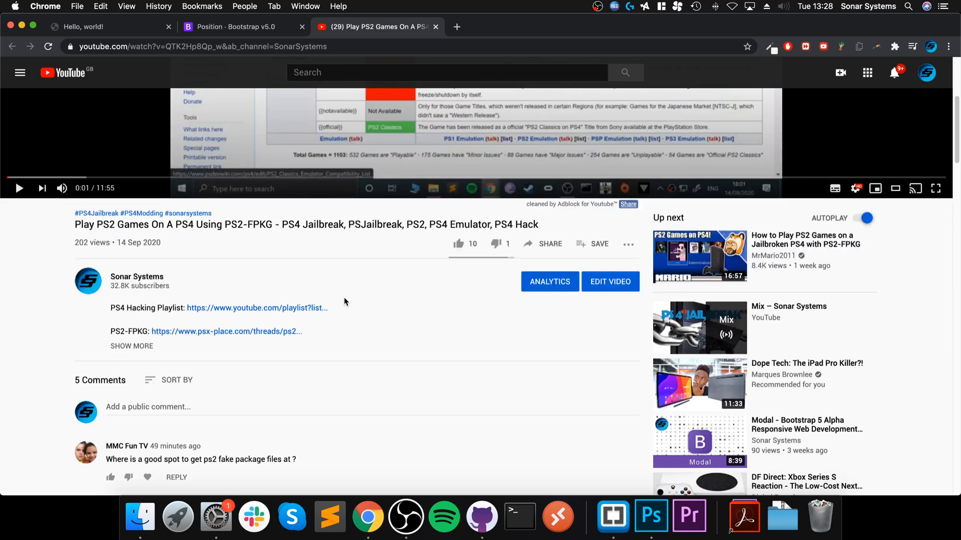
scroll("down", 3)
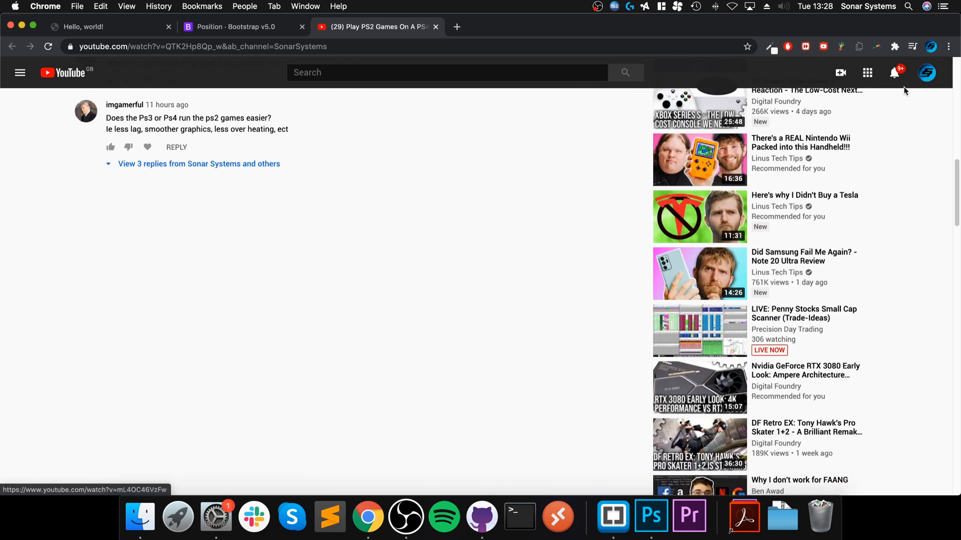
left_click(239, 26)
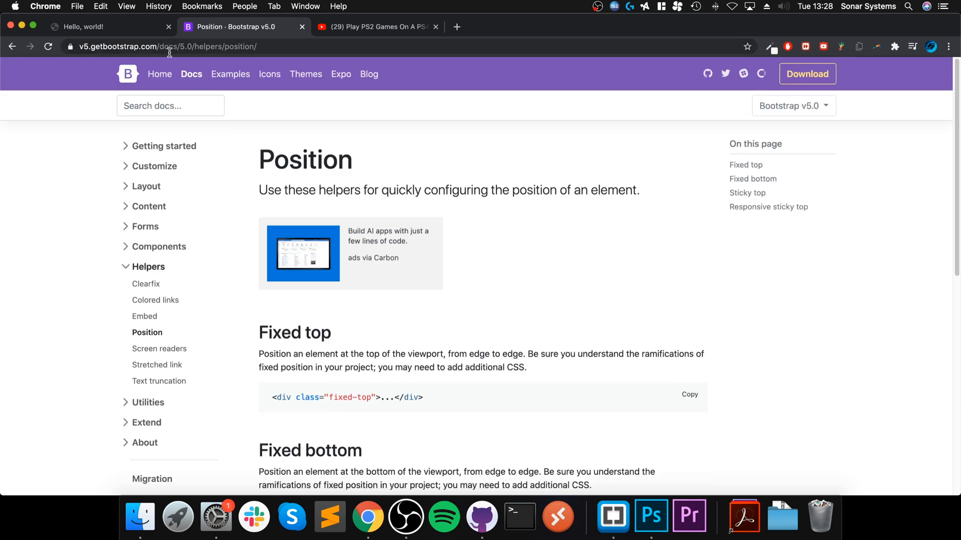
scroll("down", 3)
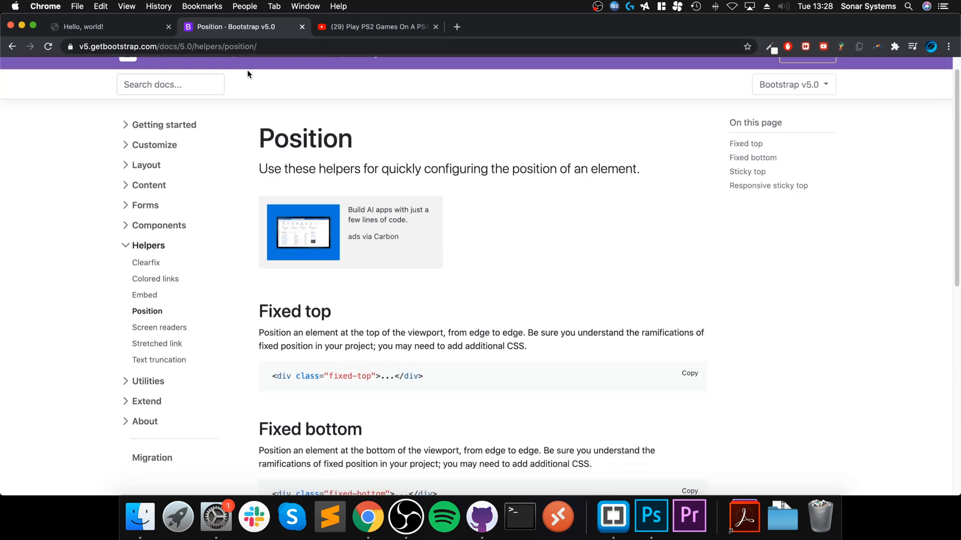
mouse_move(624, 301)
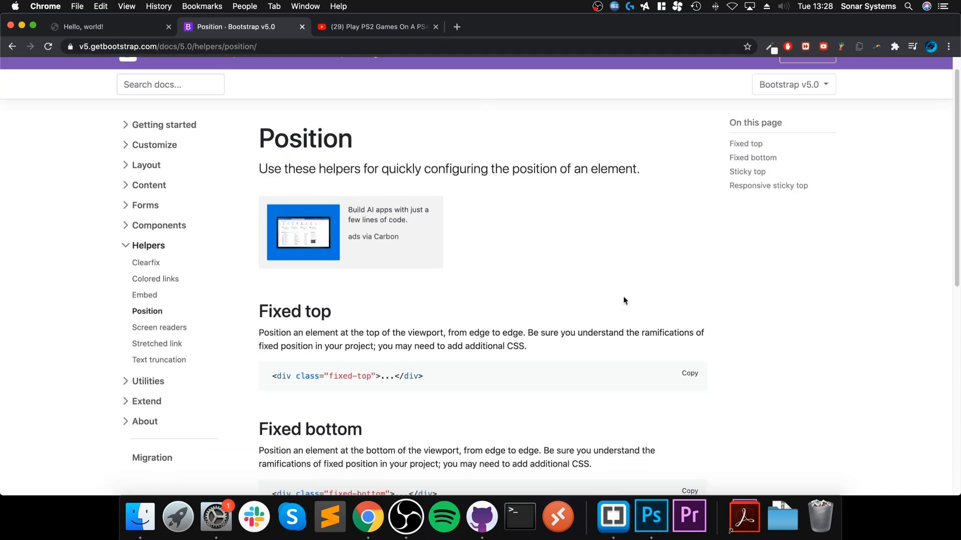
scroll("down", 3)
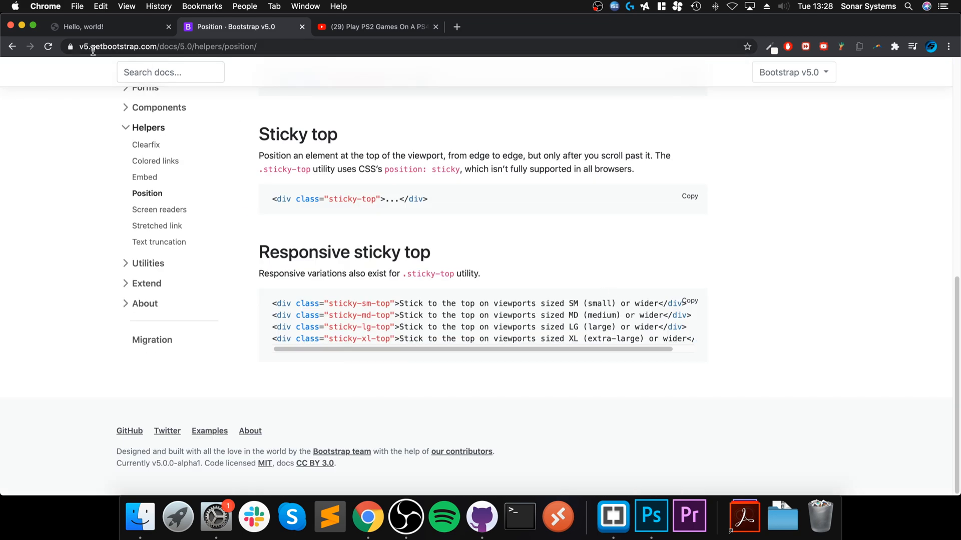
left_click(83, 26)
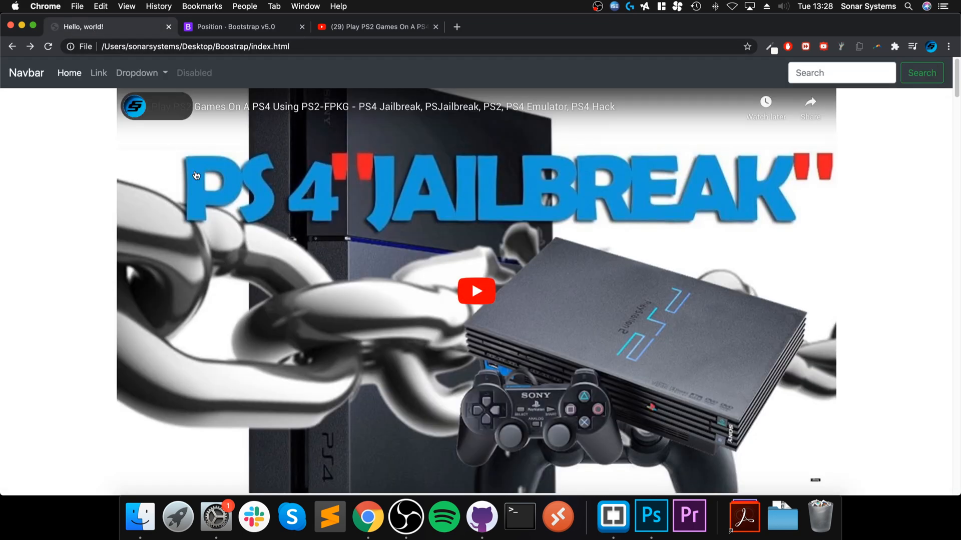
mouse_move(224, 125)
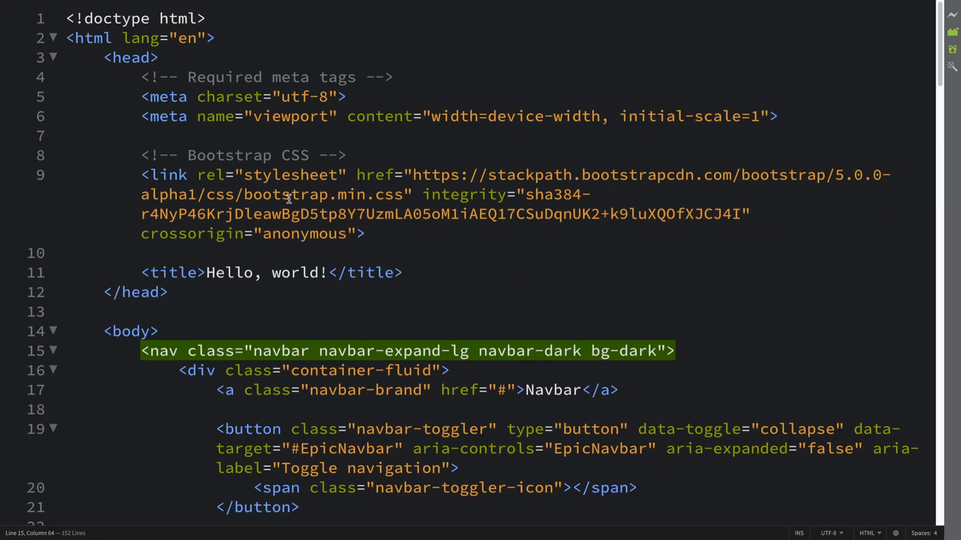
mouse_move(288, 199)
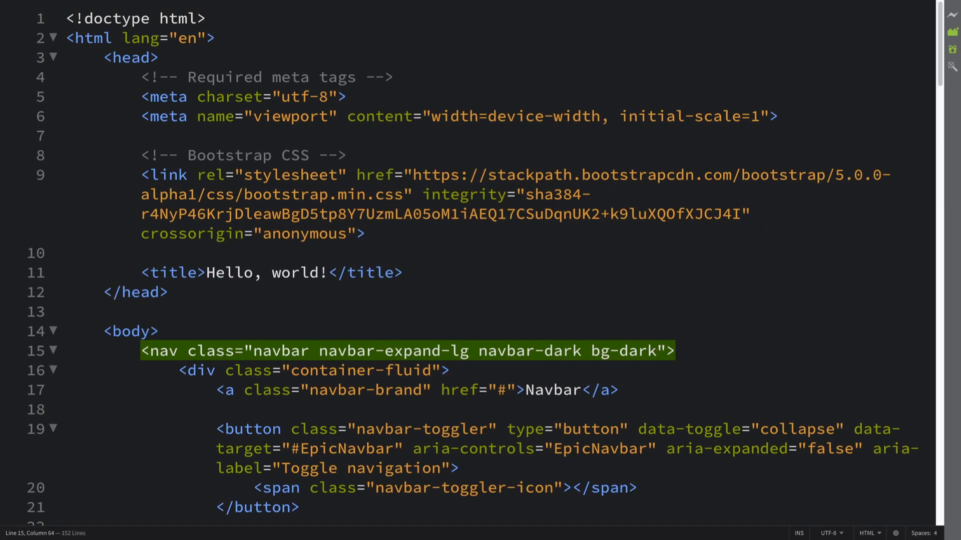
Add the fixed-top class to the nav element's class attribute in index.html.
type("fixed-top")
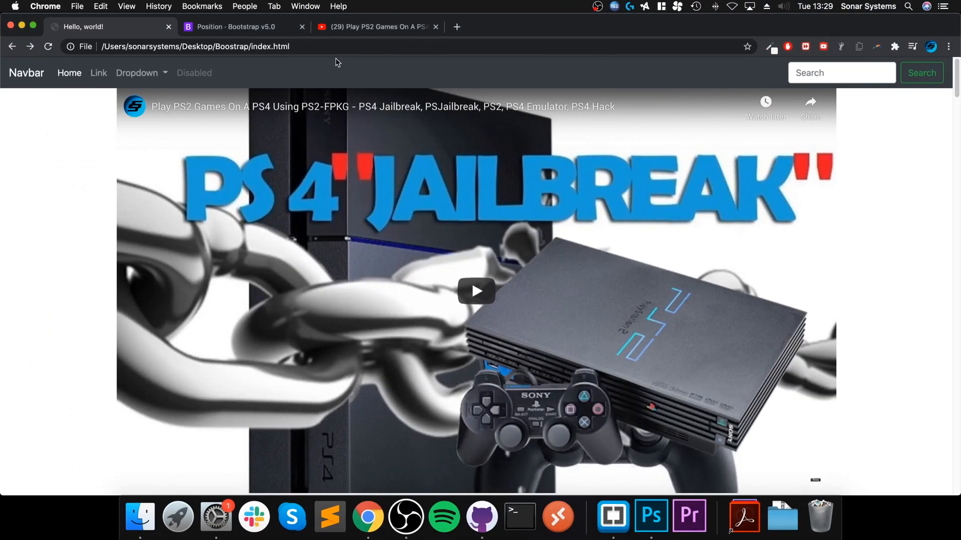
Scroll the local page, then reload it so the navbar stays fixed over the videos.
scroll("down", 3)
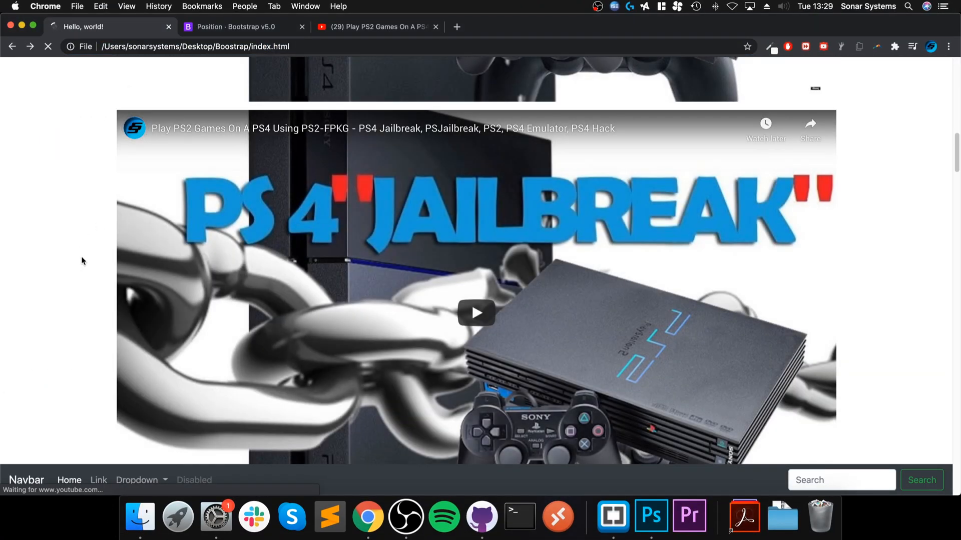
left_click(329, 517)
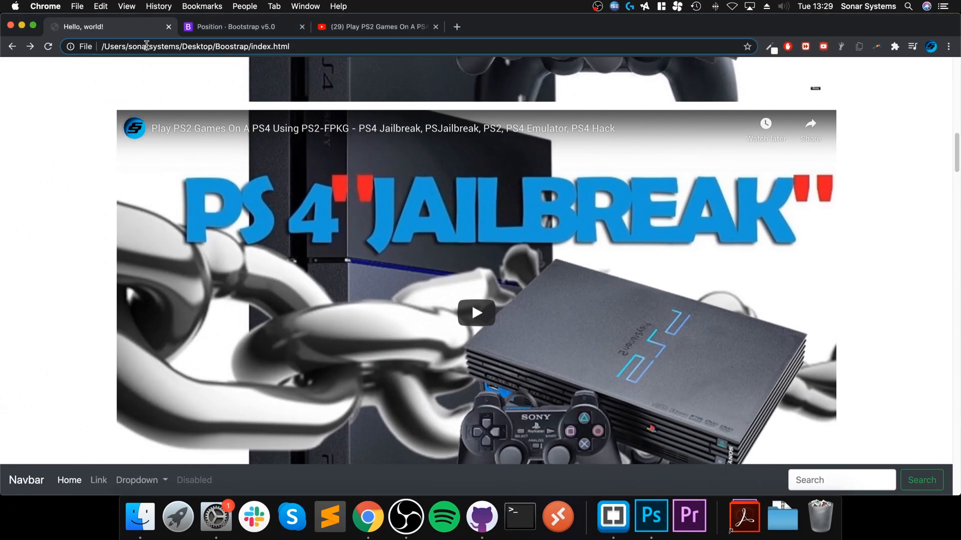
left_click(47, 46)
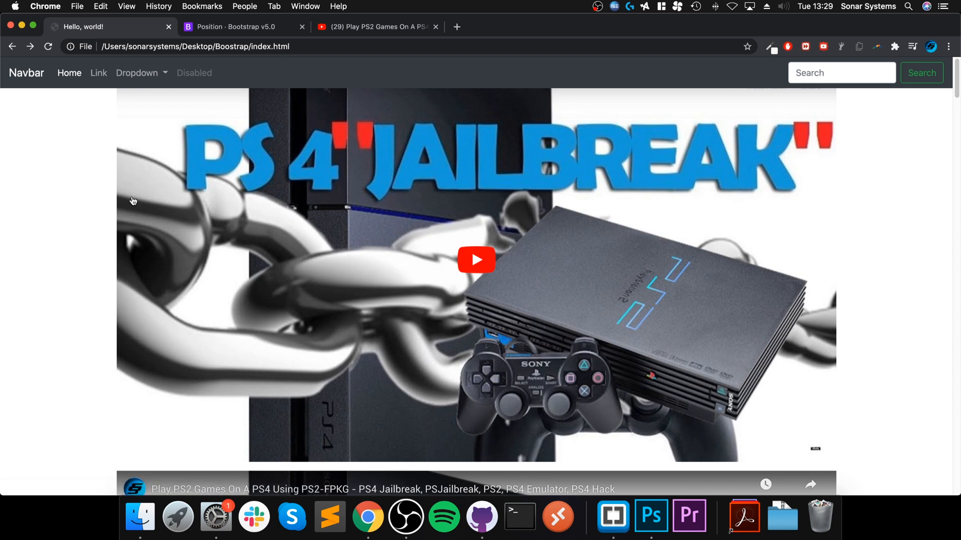
mouse_move(650, 322)
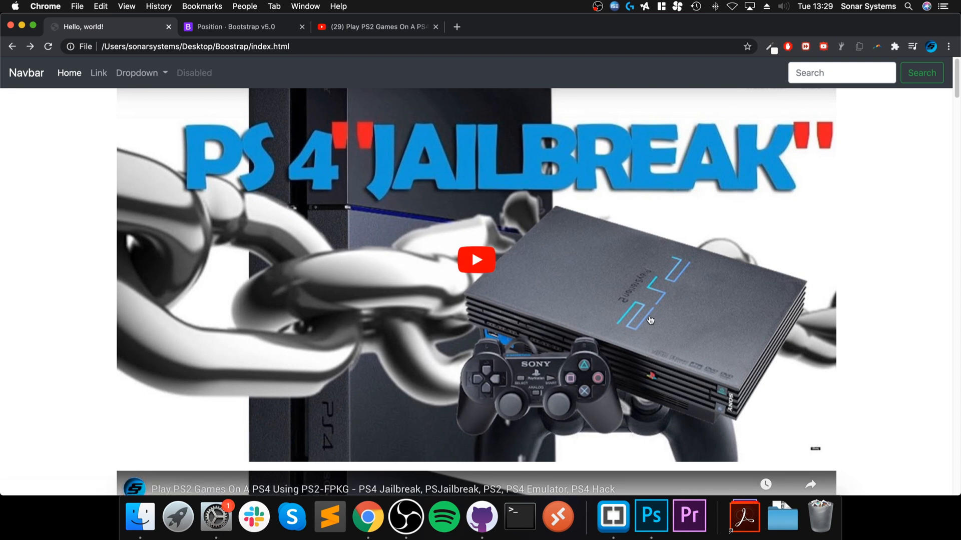
mouse_move(253, 174)
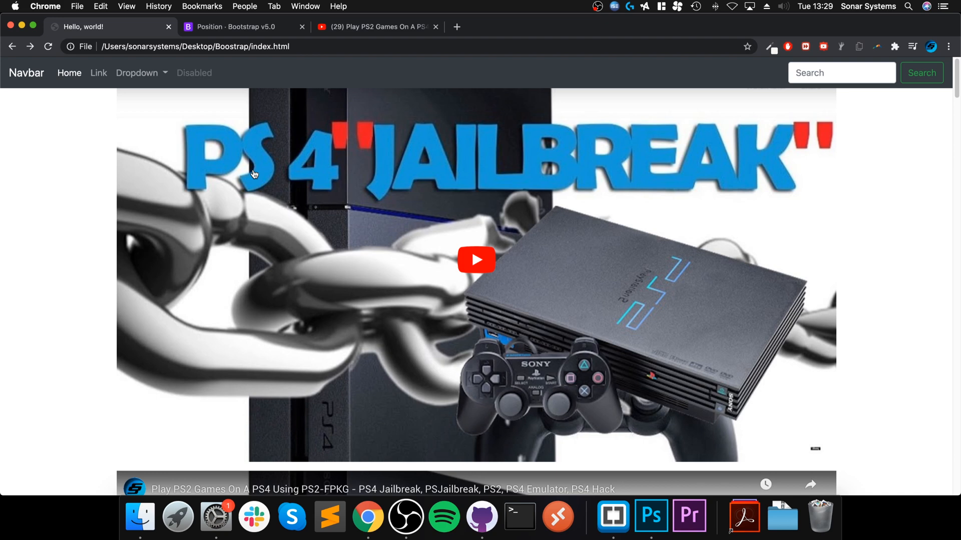
mouse_move(604, 231)
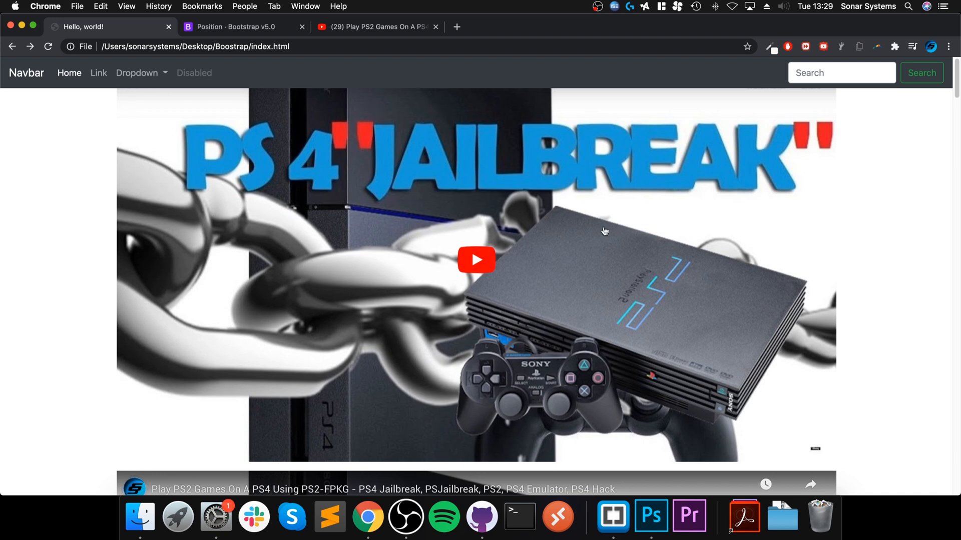
scroll("down", 3)
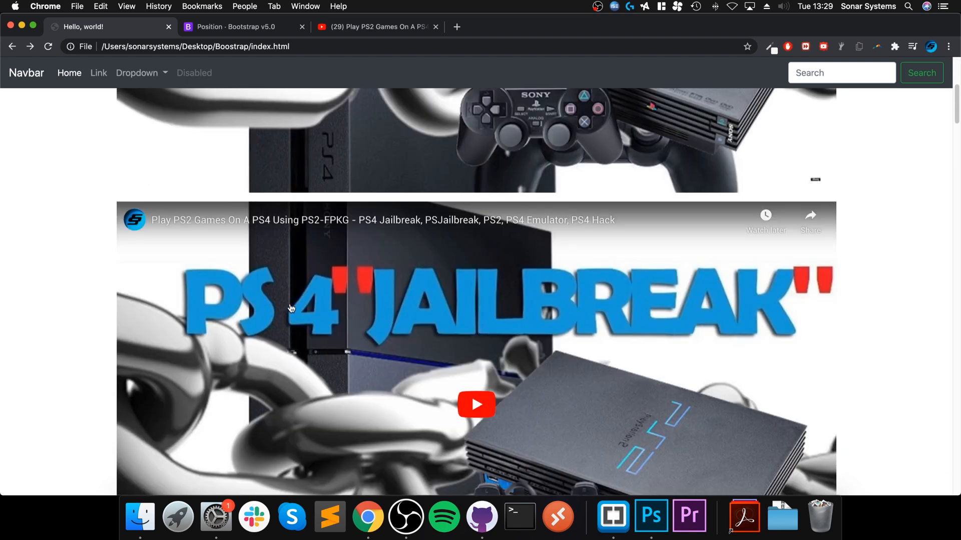
mouse_move(252, 231)
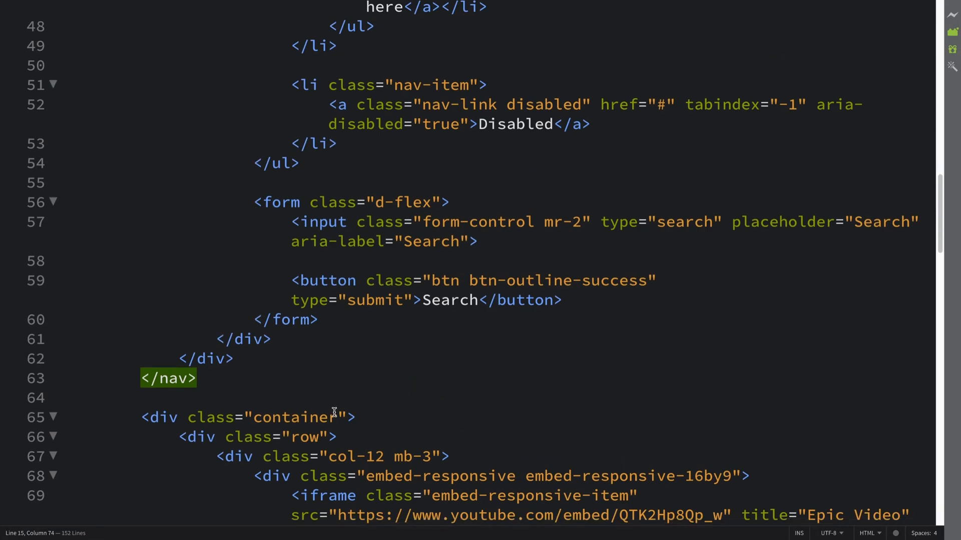
Add style="margin-top: 75px;" to the container div using the CSS autocomplete.
type("style=")
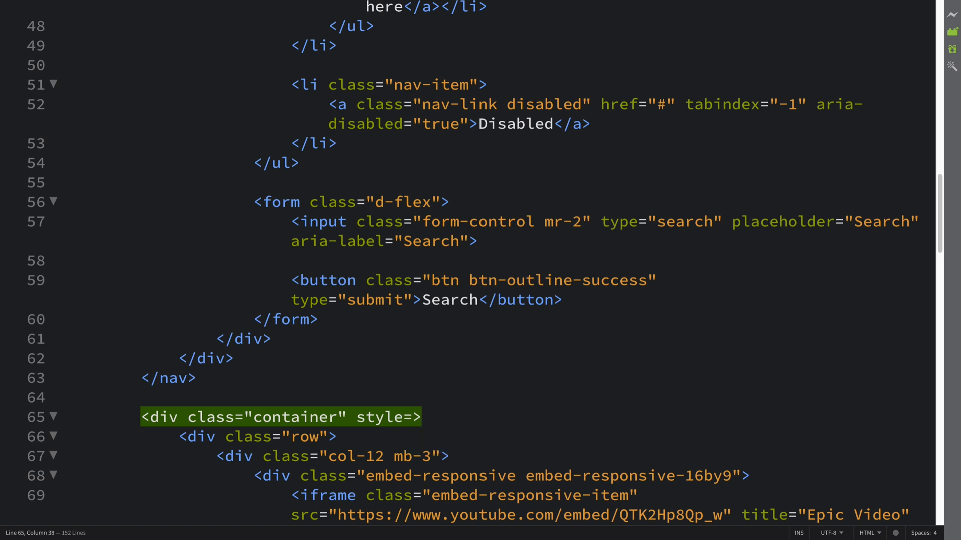
type("\"\"")
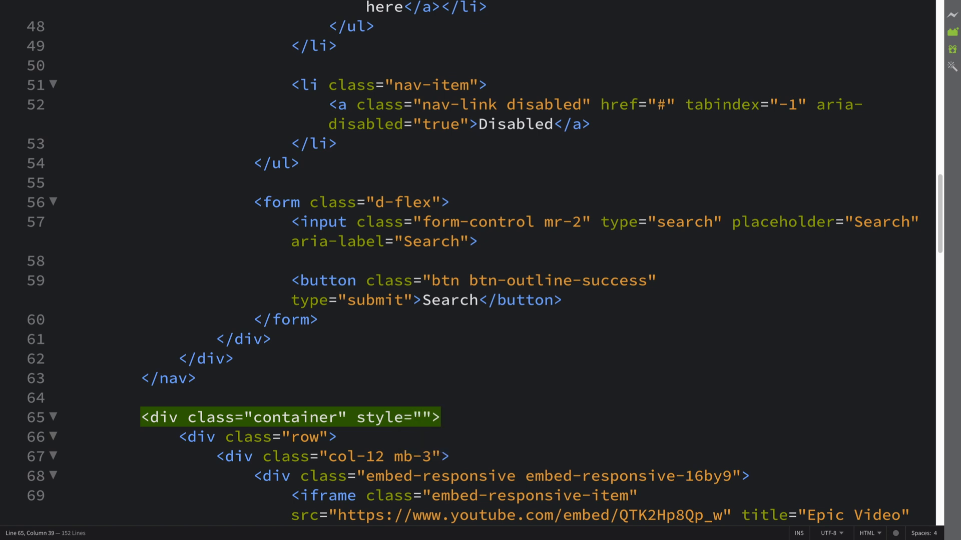
type("margin")
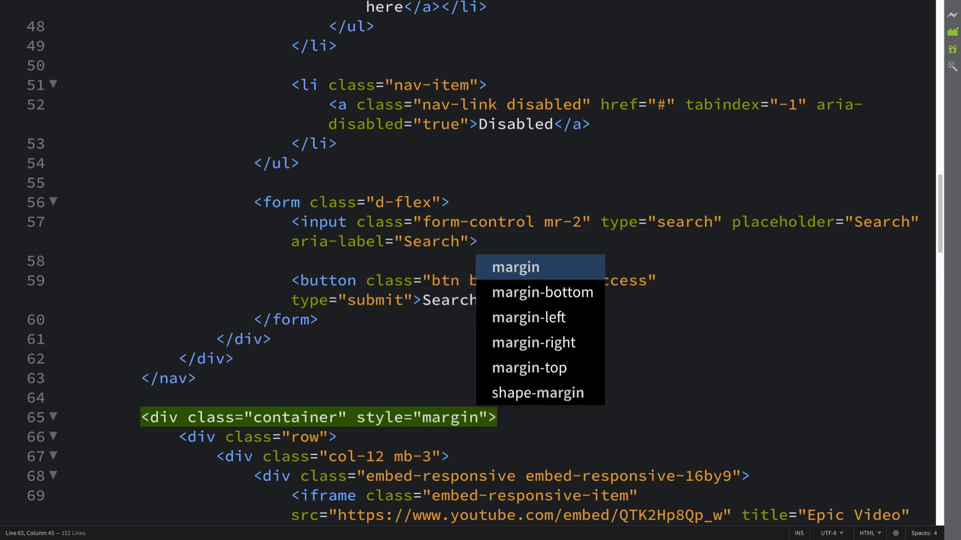
left_click(529, 367)
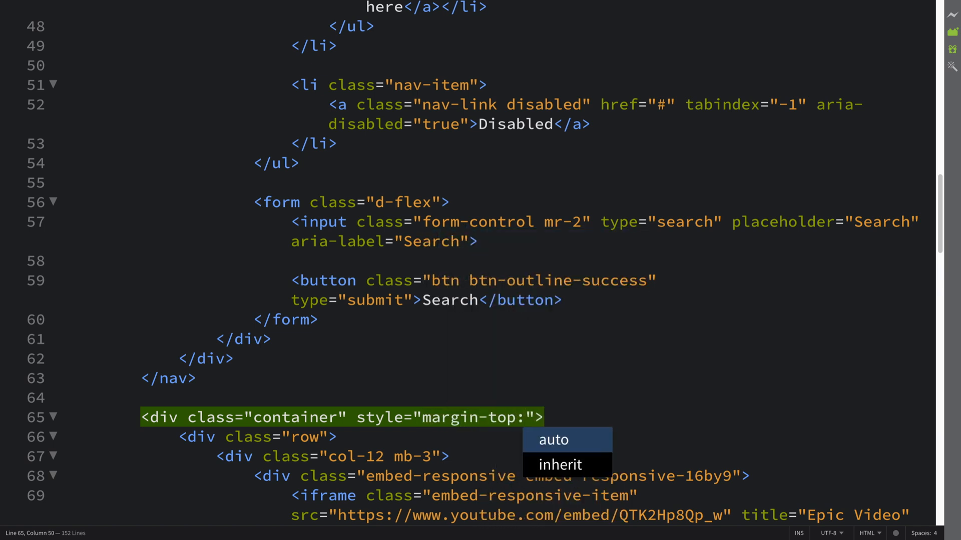
type("7")
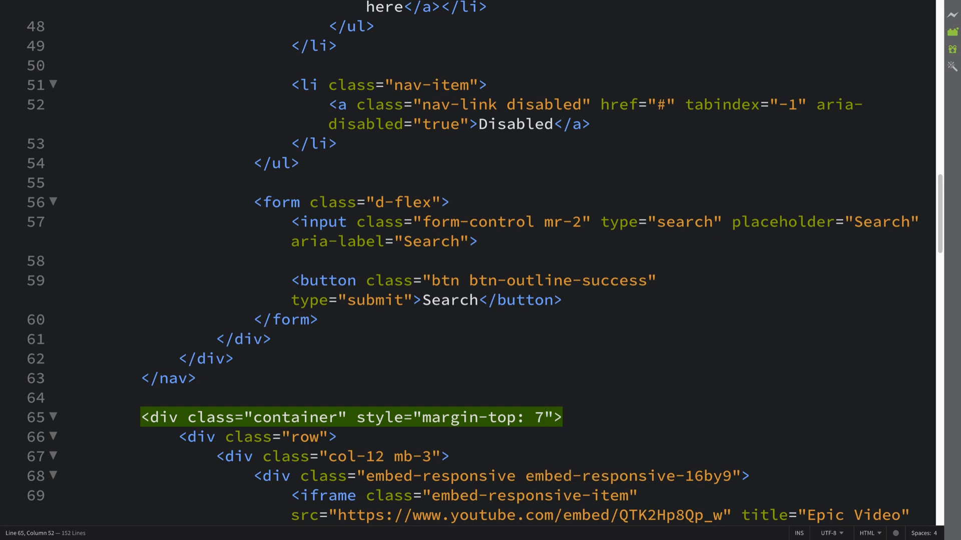
type("5px;")
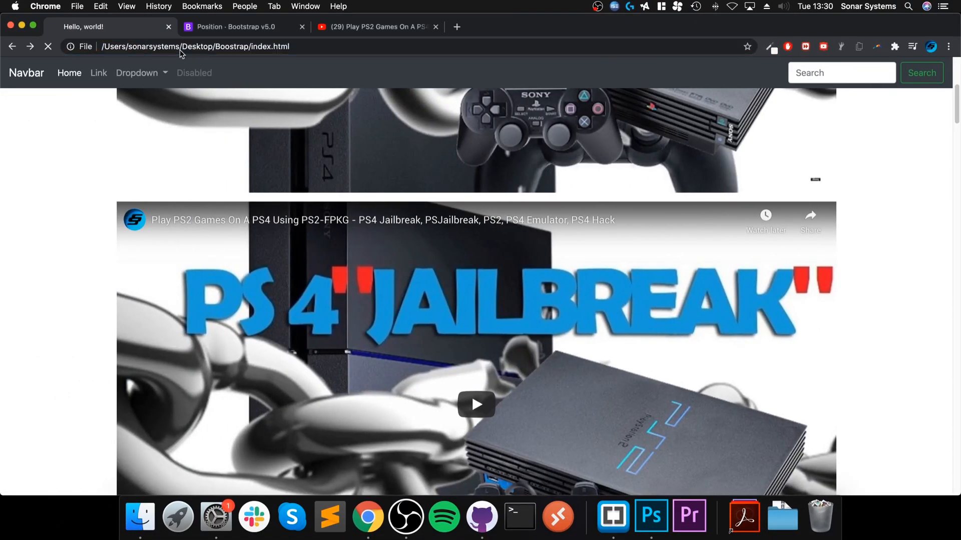
Scroll back to the top to see the first video sitting below the fixed navbar.
scroll("up", 3)
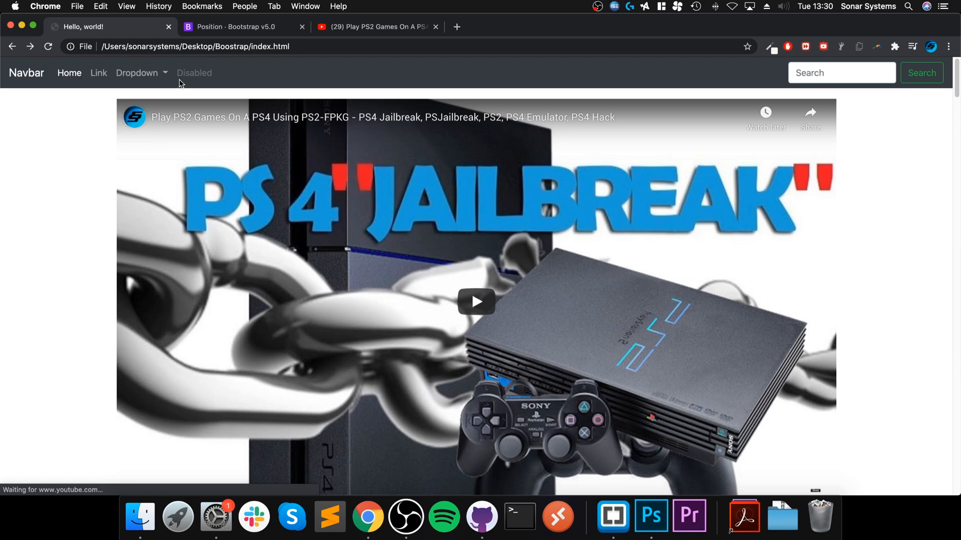
mouse_move(332, 94)
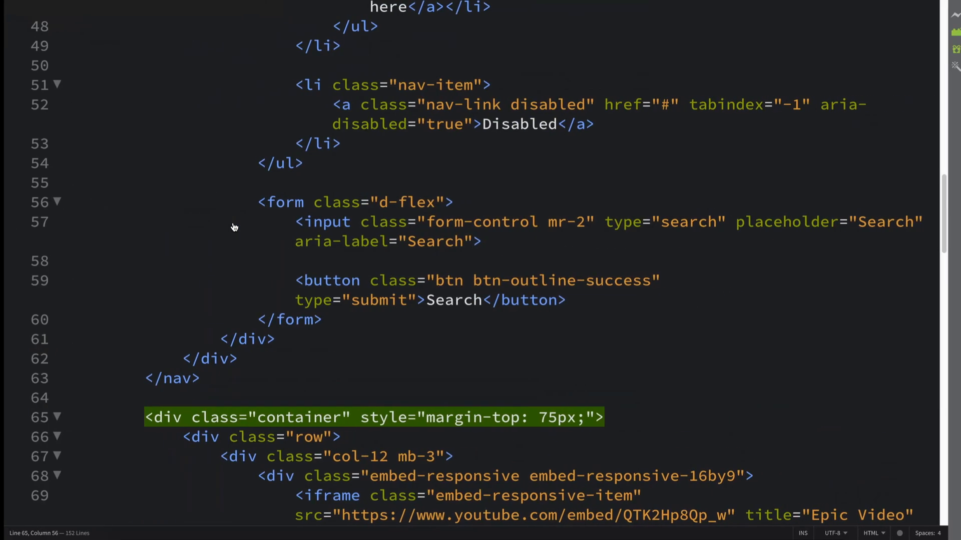
Change the nav element's fixed-top class to sticky-top.
scroll("up", 3)
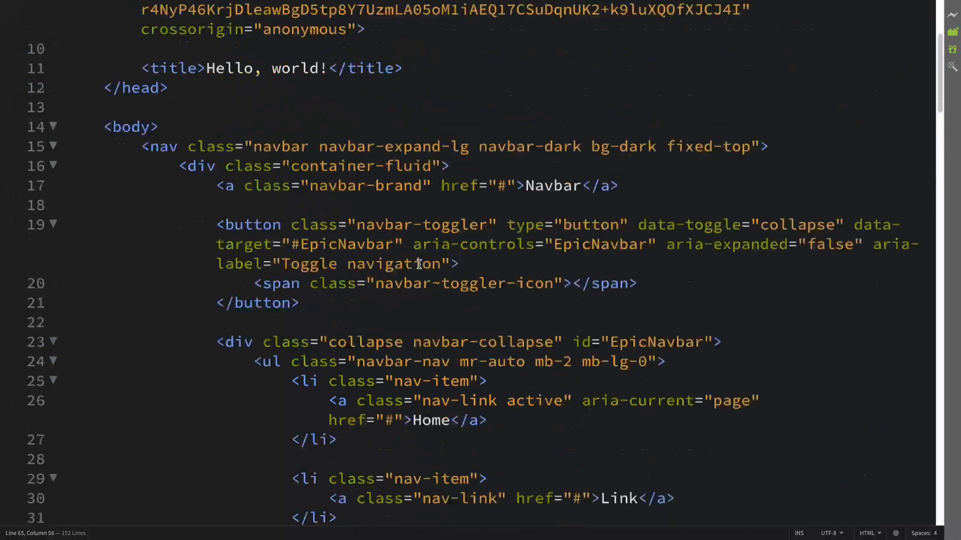
scroll("up", 3)
type("st")
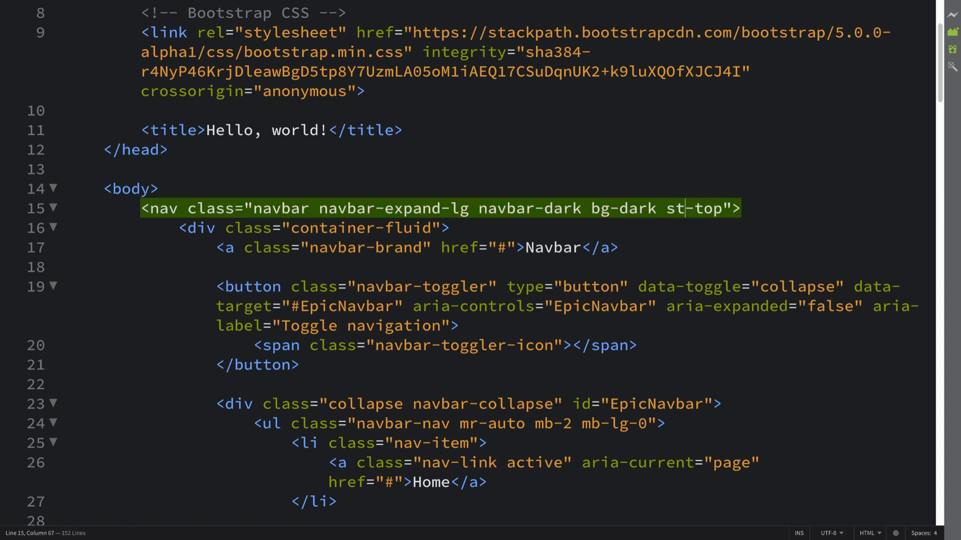
type("icky")
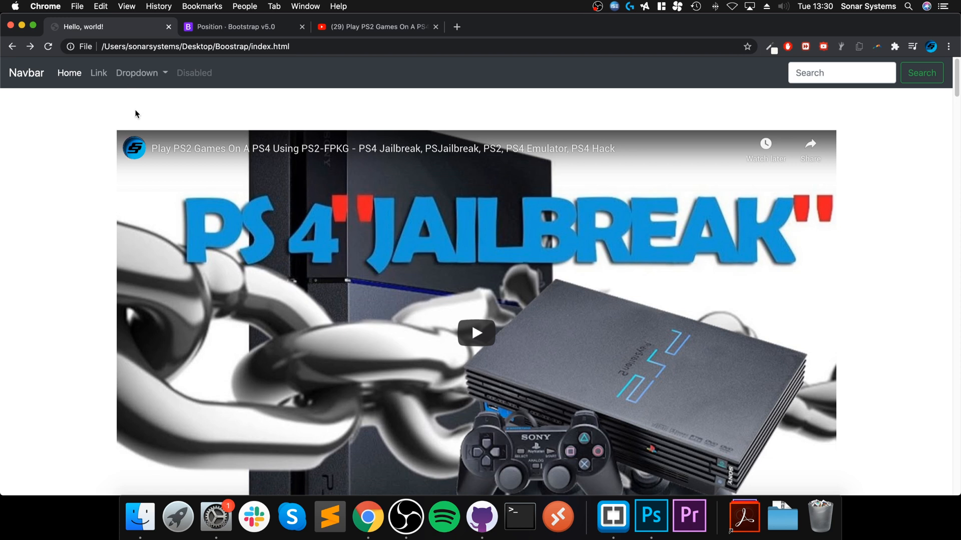
mouse_move(178, 117)
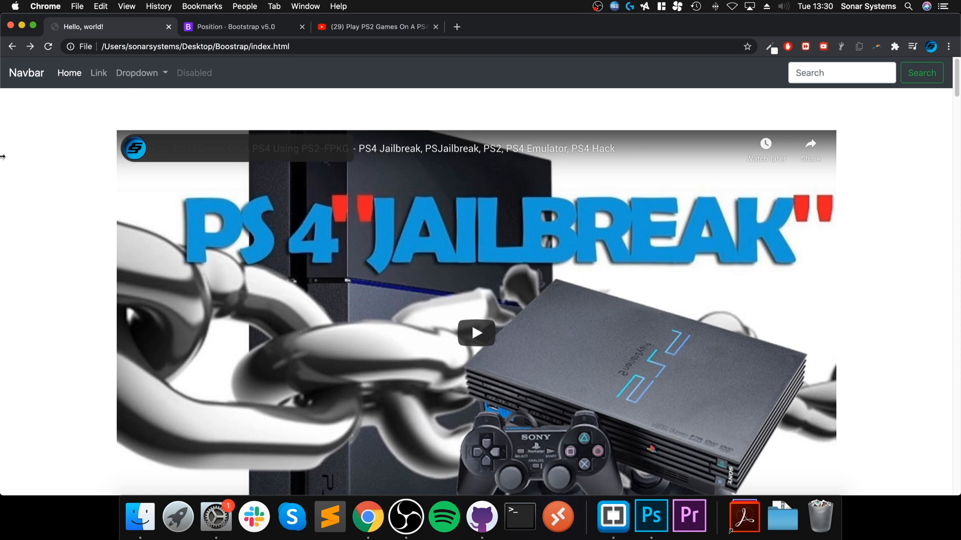
Scroll down through the videos to watch the sticky navbar stay on top.
scroll("down", 3)
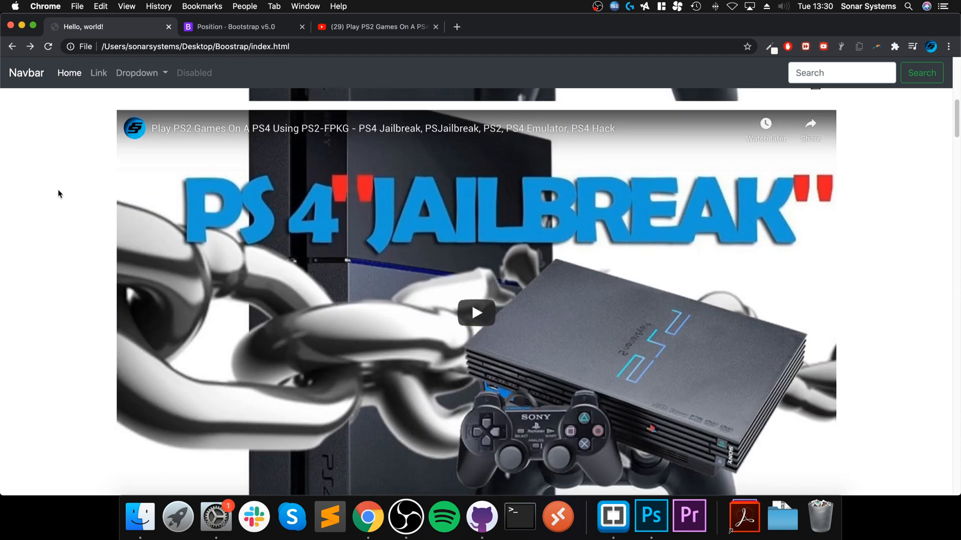
Insert a blank line above the nav element and start typing Hello World there.
left_click(330, 517)
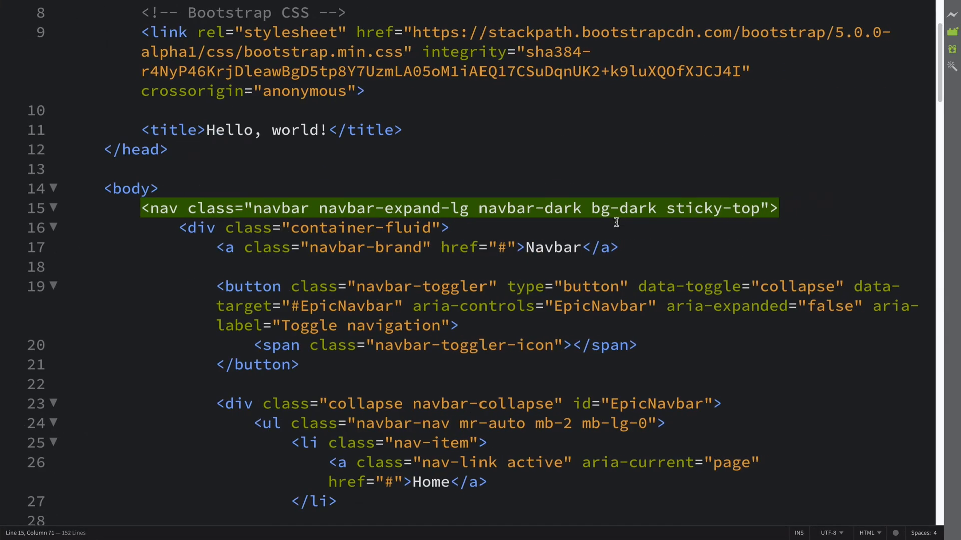
key("enter")
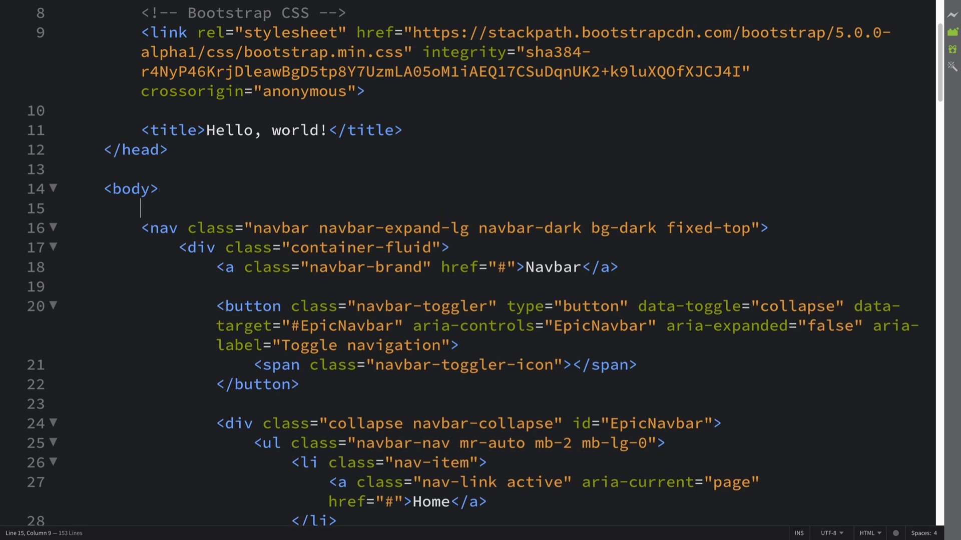
type("Hell")
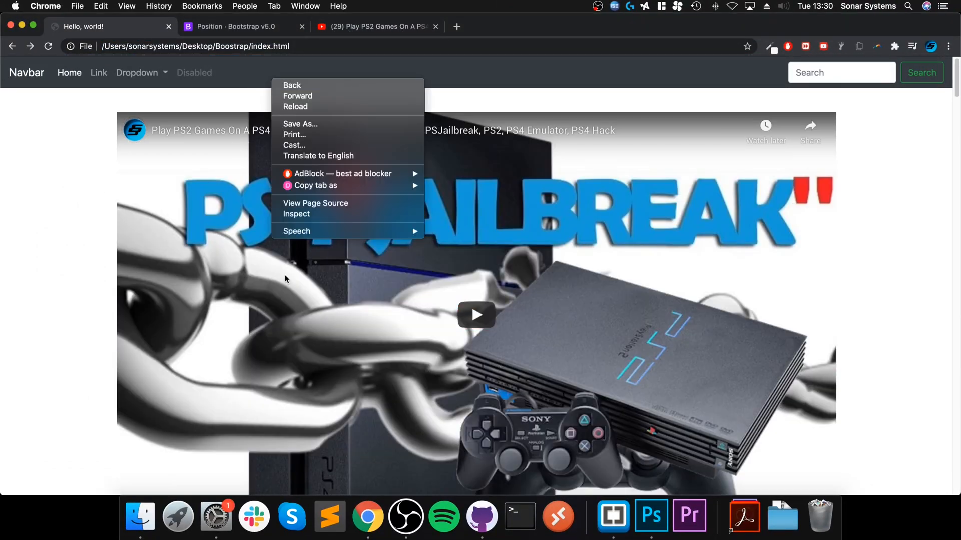
Reload the local page to show the Hello World line above the fixed navbar.
left_click(296, 214)
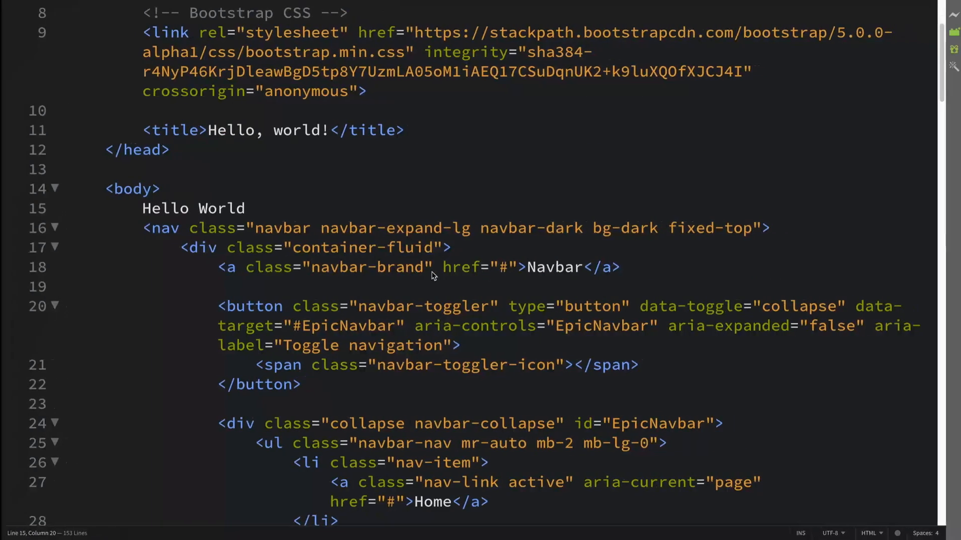
Select 'fixed' in the nav class and begin replacing it with 'sticky'.
double_click(688, 227)
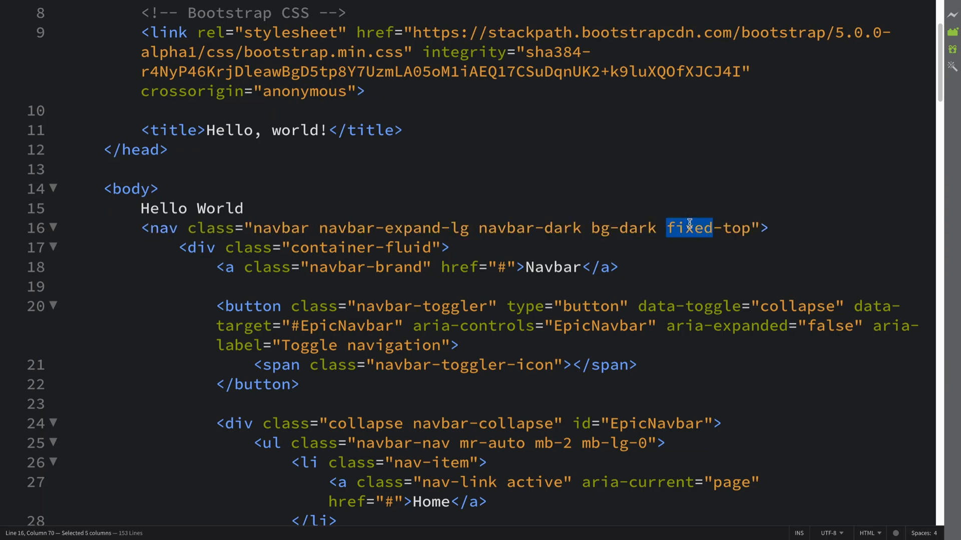
type("st")
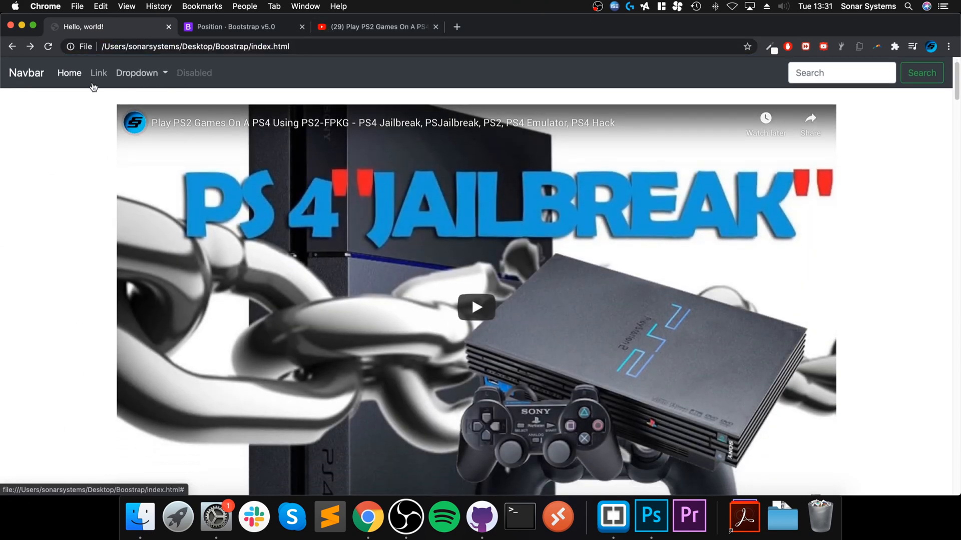
mouse_move(368, 66)
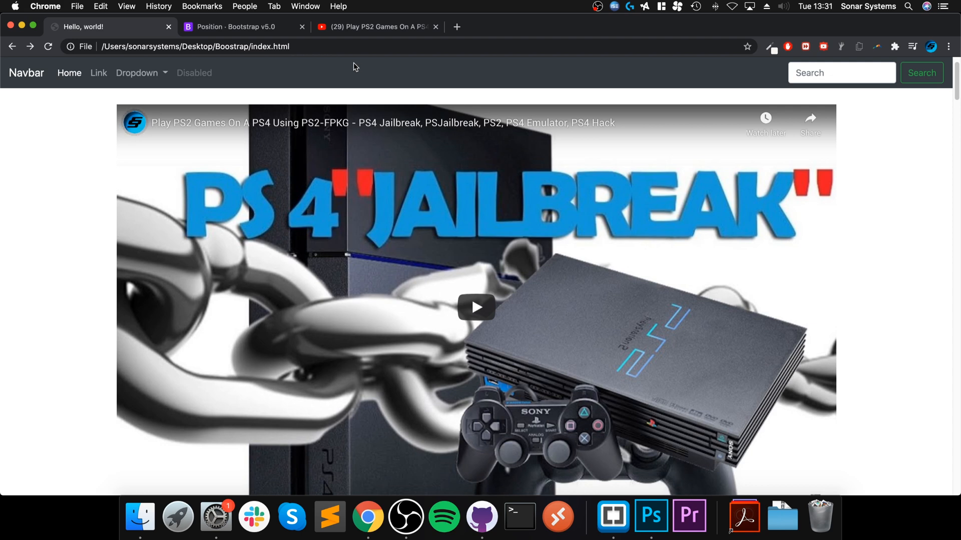
left_click(239, 26)
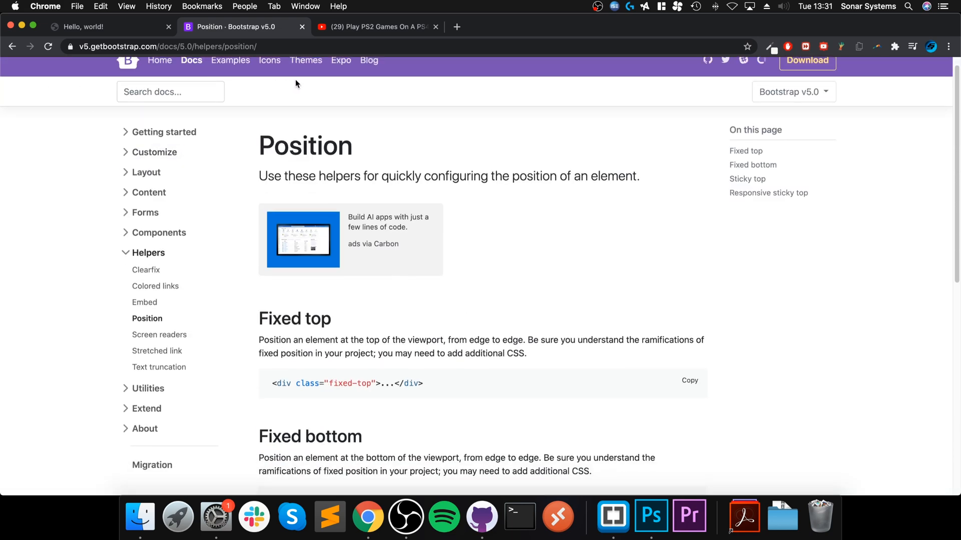
scroll("up", 3)
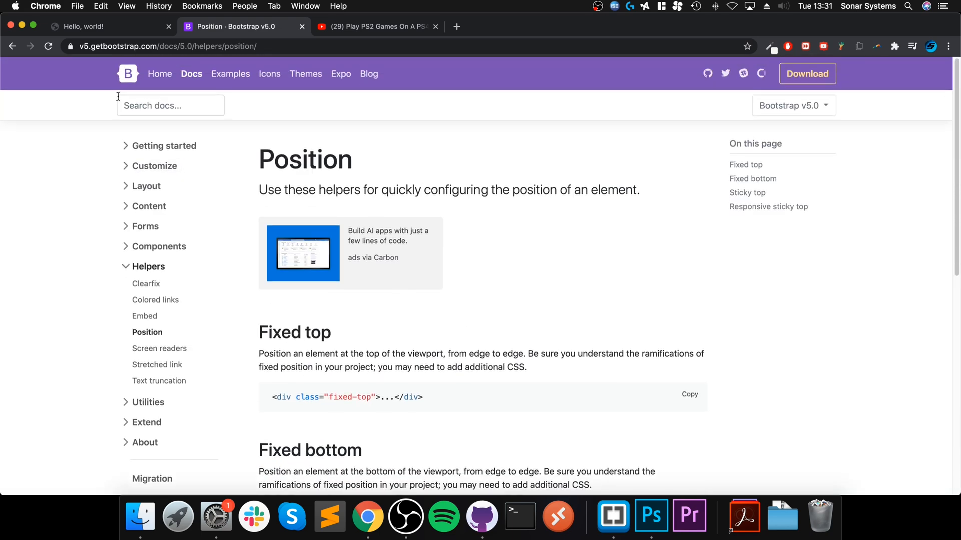
mouse_move(95, 126)
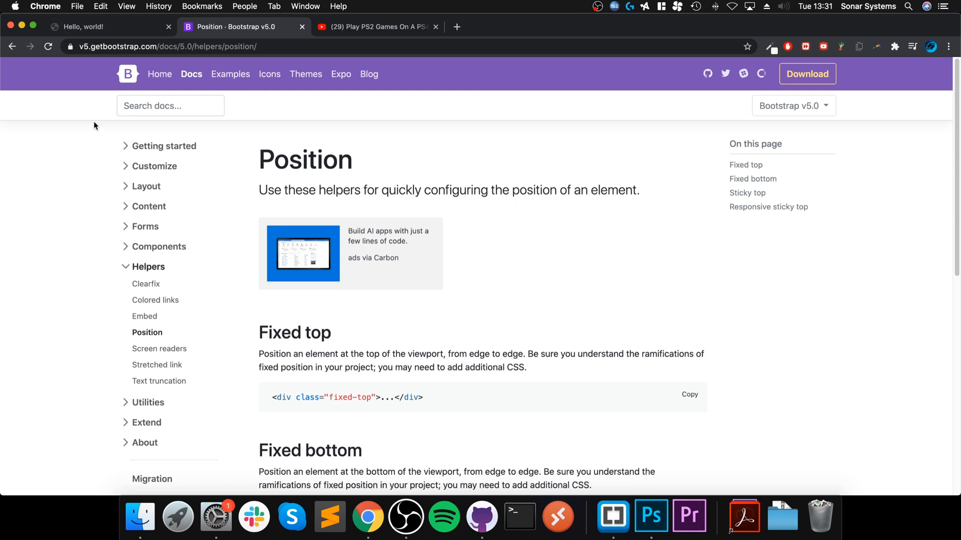
left_click(110, 26)
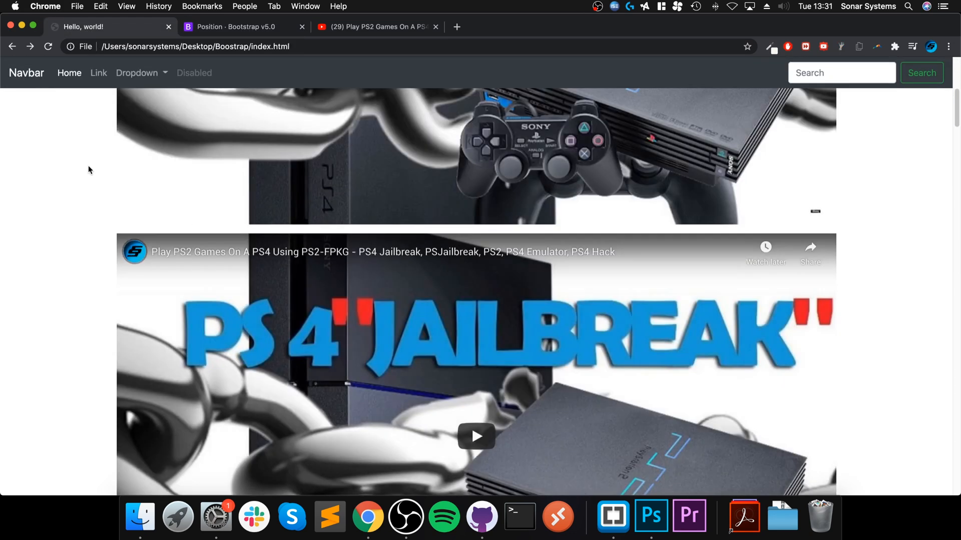
scroll("down", 3)
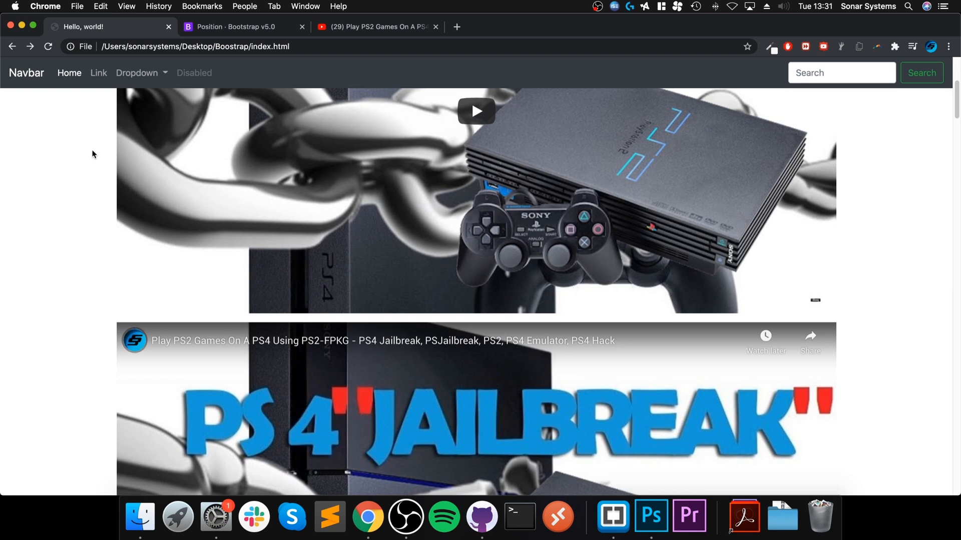